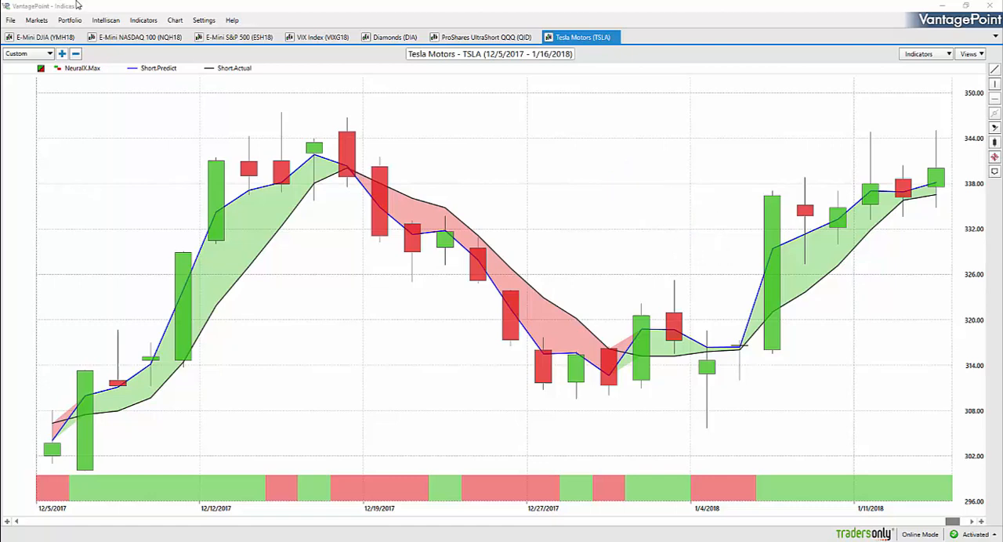
Step: Show the E-Mini DJIA (YMH18) futures chart and circle its large late red down candle with an ellipse
left_click(44, 36)
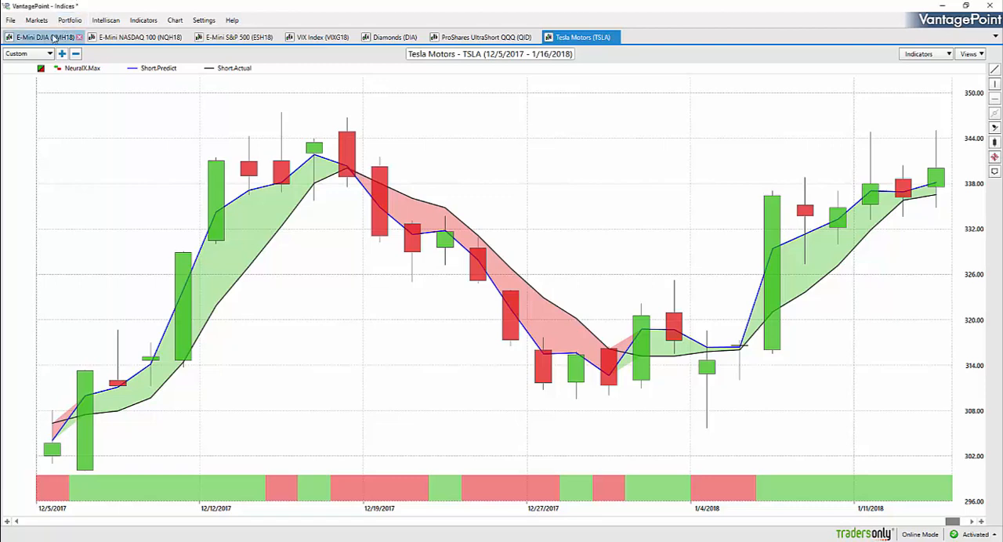
left_click(44, 36)
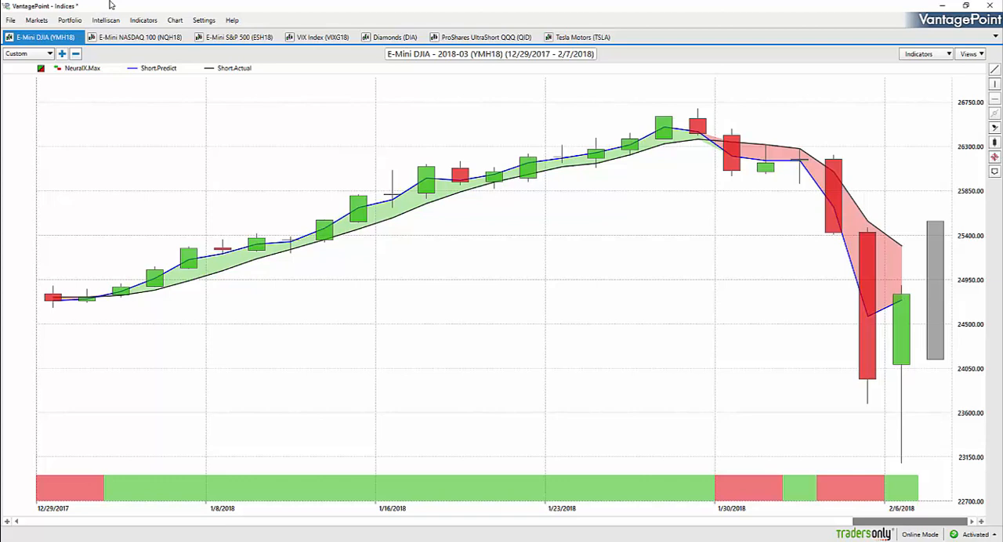
left_click_drag(865, 212, 865, 400)
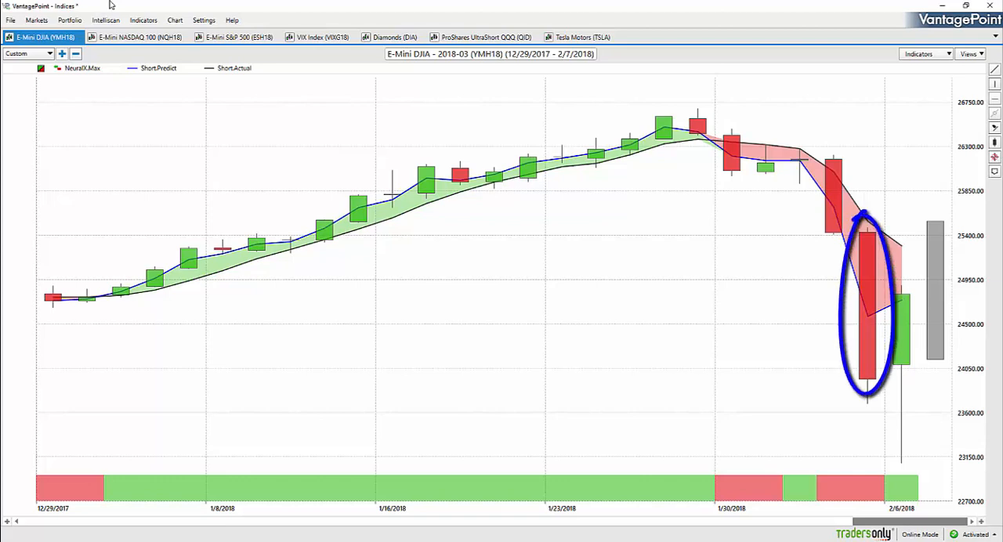